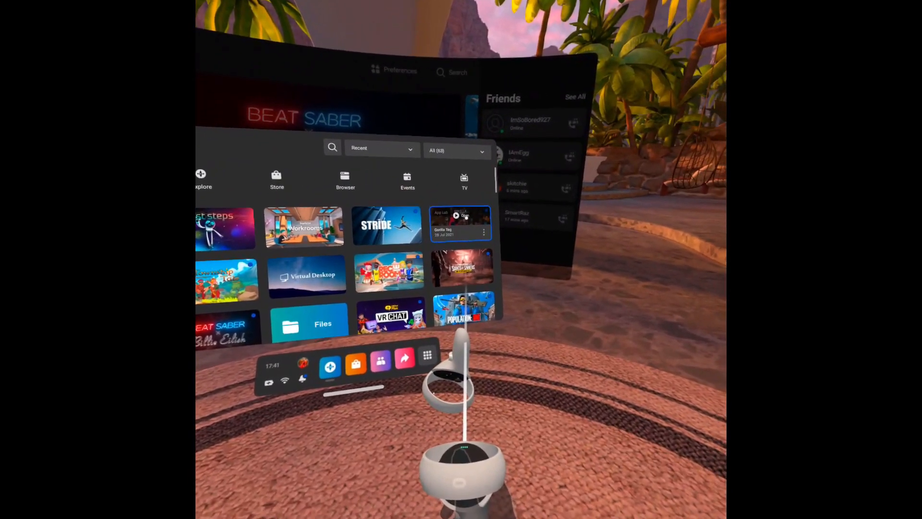
- Launch Gorilla Tag from the Quest library, then quit it from the Oculus menu
left_click(457, 229)
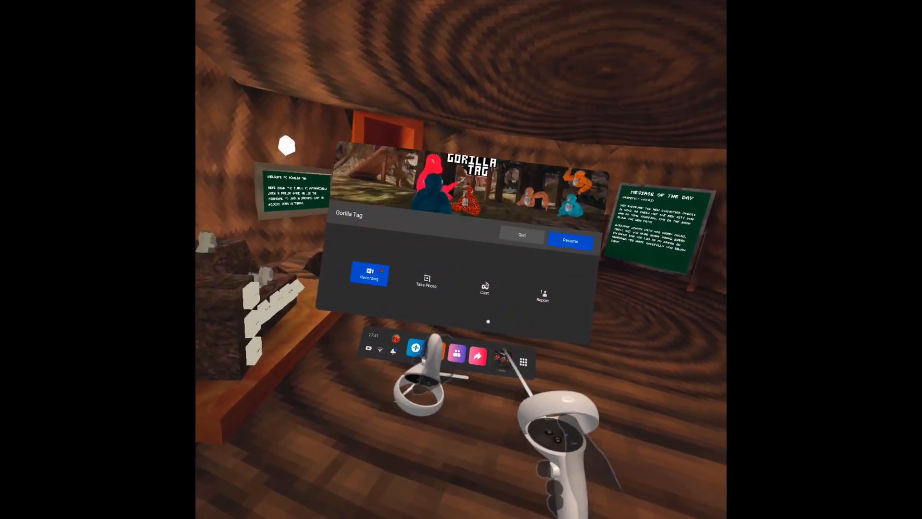
left_click(571, 241)
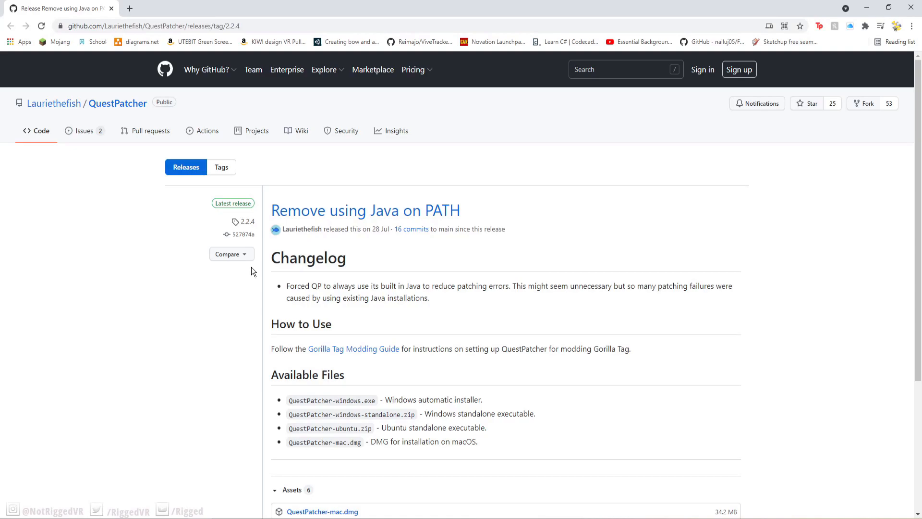
- Download QuestPatcher-windows.exe from the 2.2.4 release Assets list
scroll("down", 3)
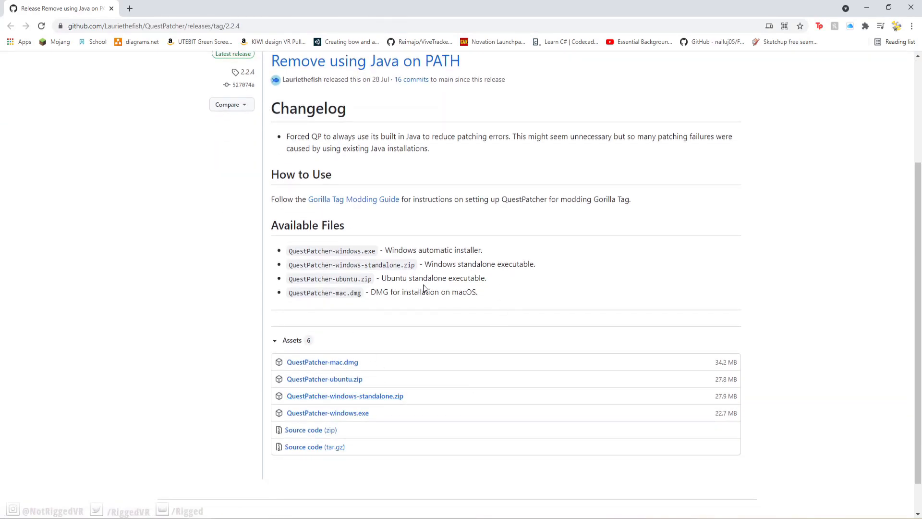
mouse_move(315, 265)
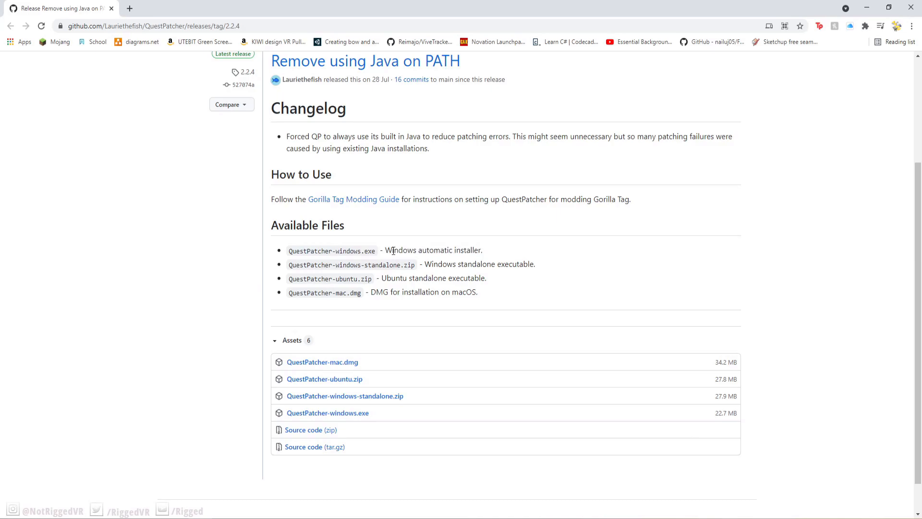
mouse_move(440, 277)
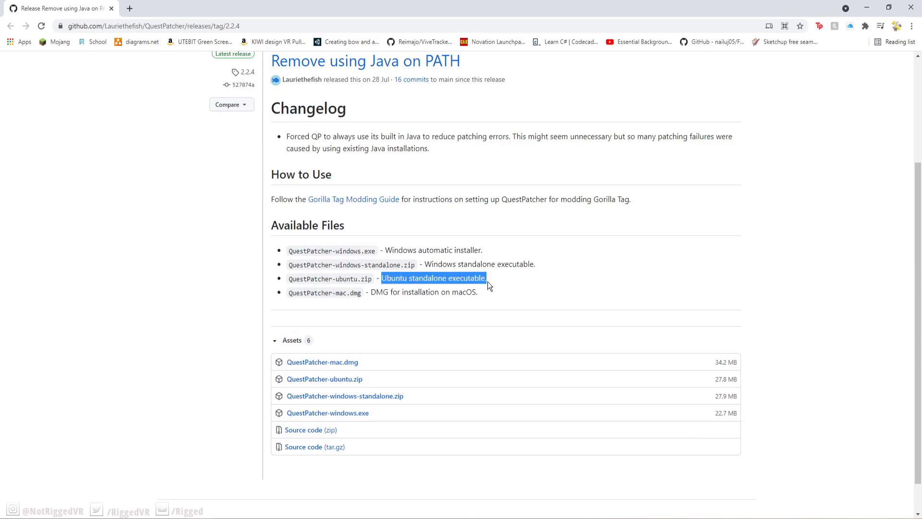
left_click(371, 292)
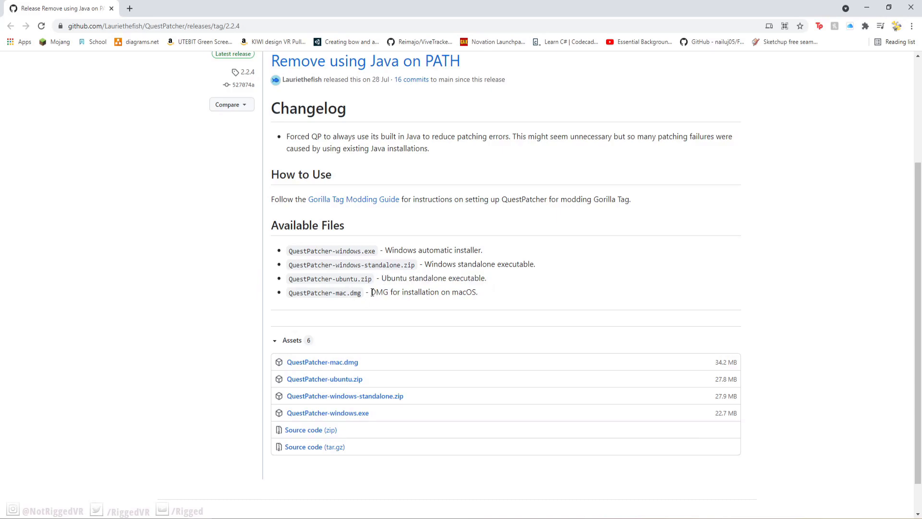
mouse_move(425, 411)
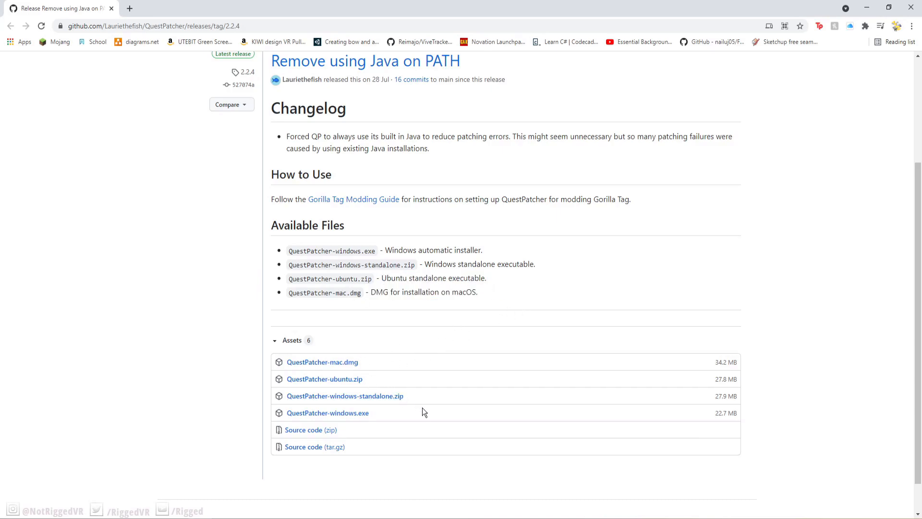
left_click(328, 413)
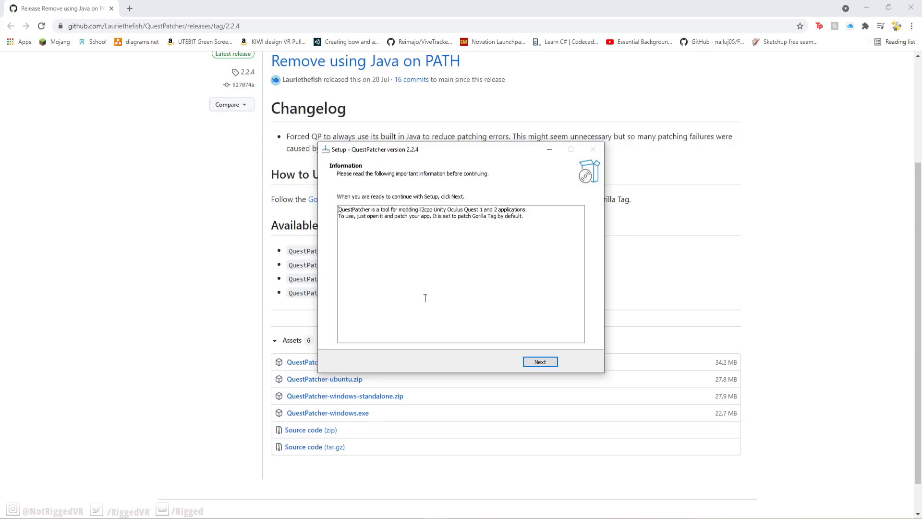
- Finish the QuestPatcher setup wizard and patch Gorilla Tag with Patch my App!
left_click(540, 361)
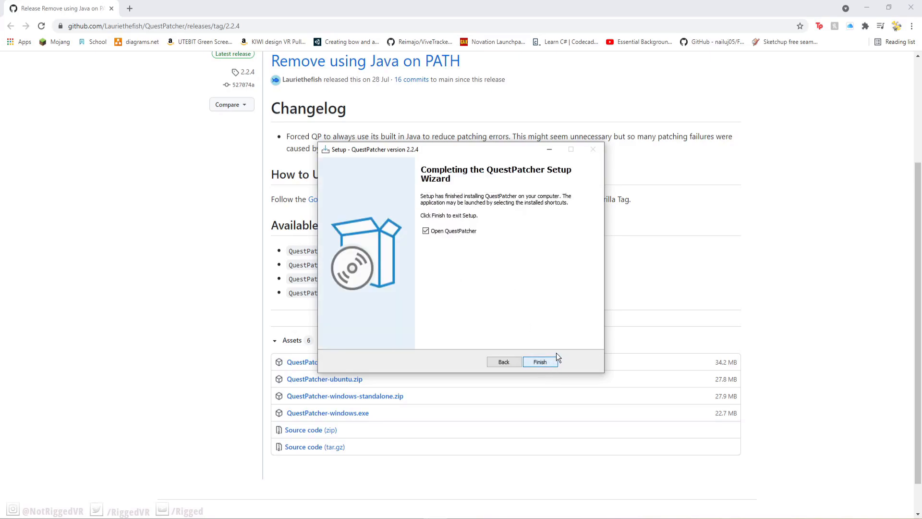
left_click(540, 361)
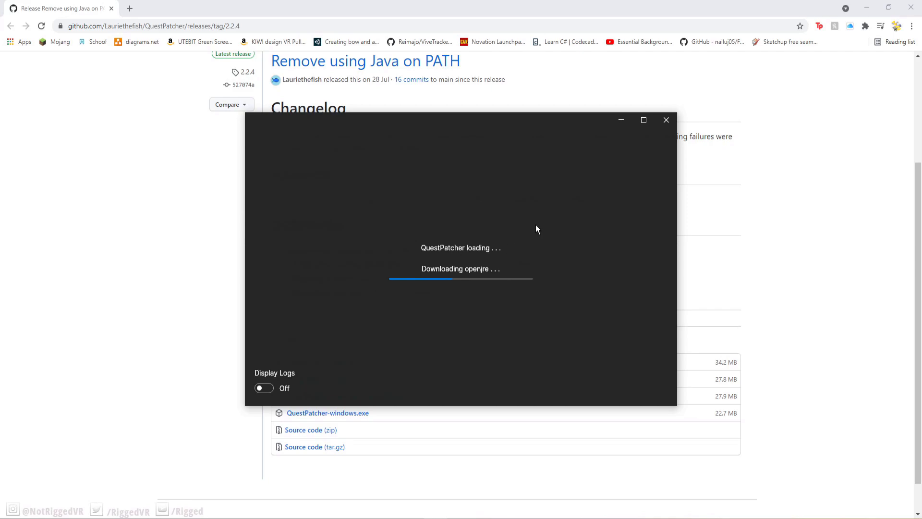
mouse_move(463, 303)
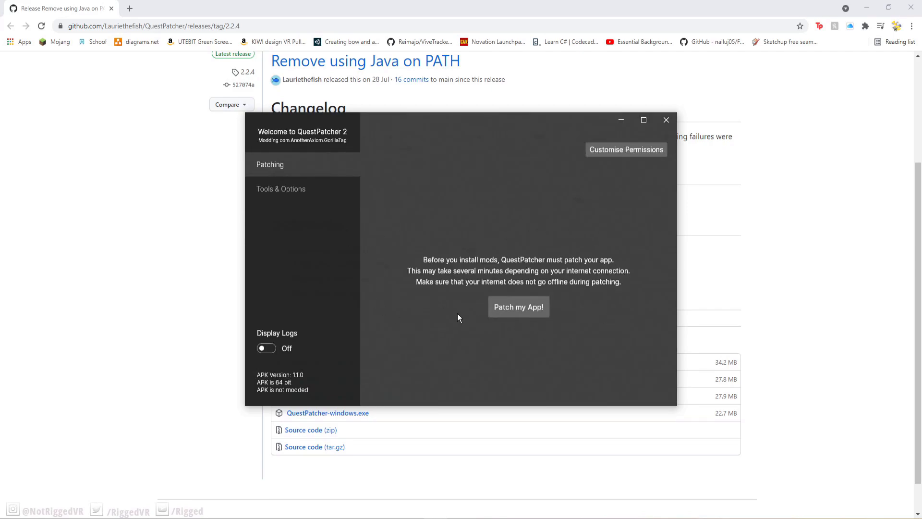
mouse_move(461, 260)
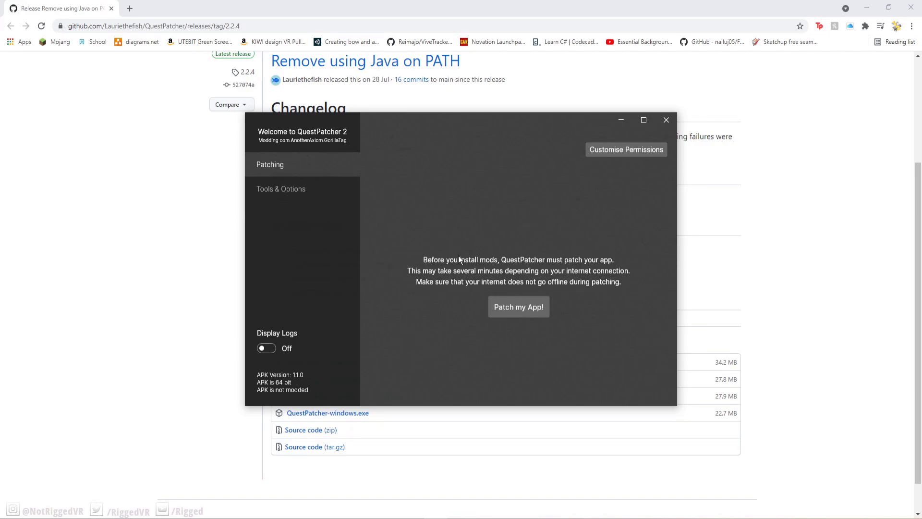
mouse_move(470, 263)
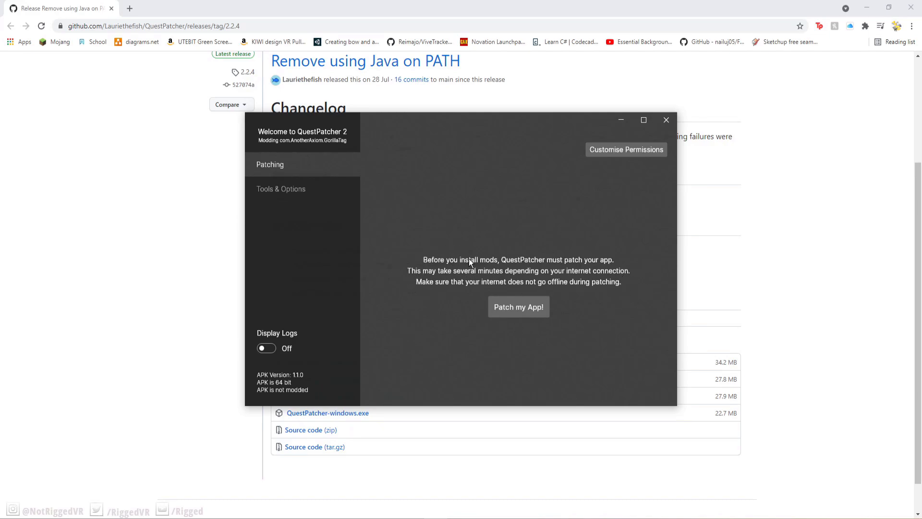
mouse_move(565, 293)
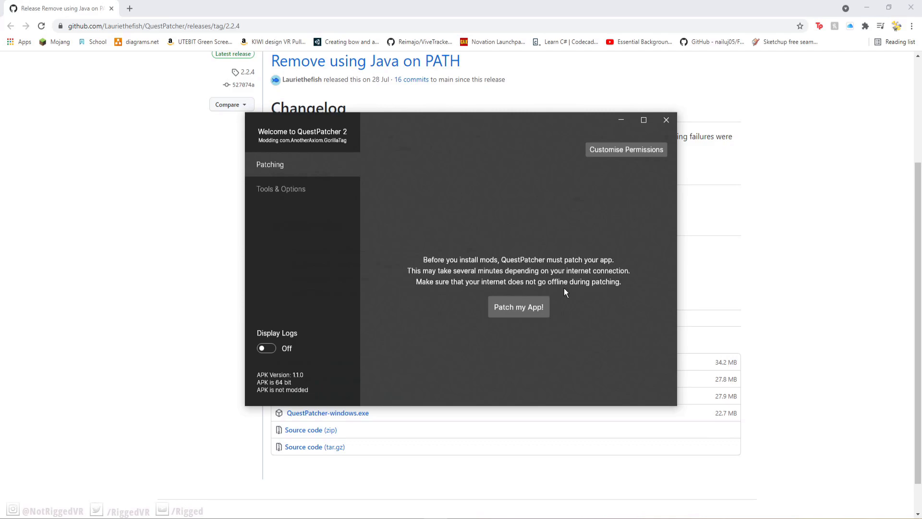
left_click(519, 306)
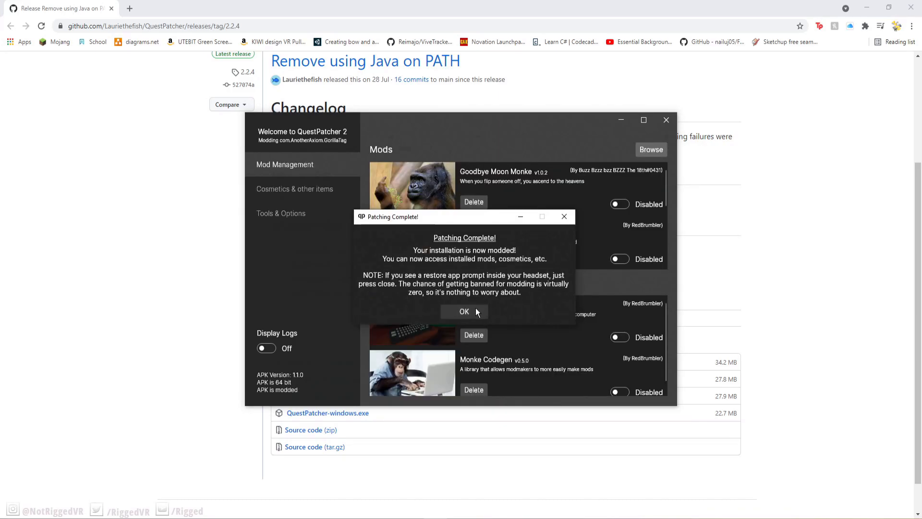
- Dismiss the patching notice, browse cosmetic item file types, and return to Mod Management
left_click(464, 311)
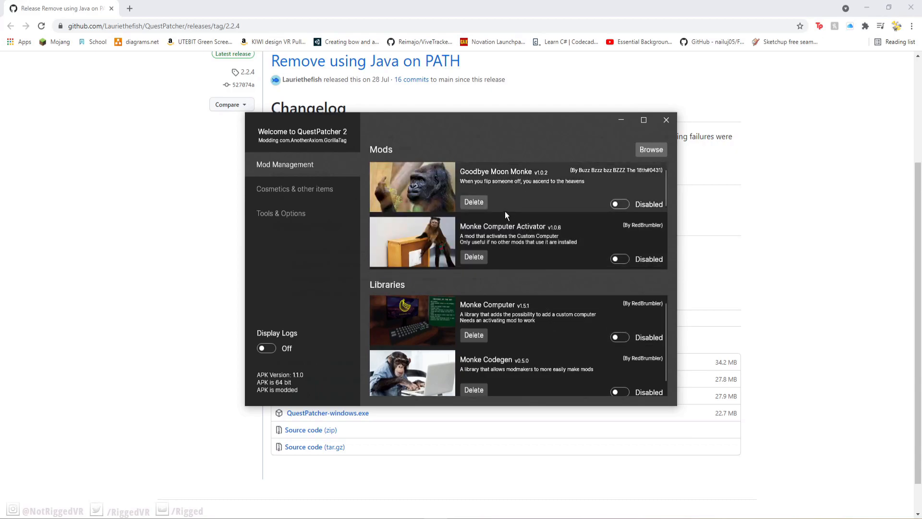
mouse_move(478, 206)
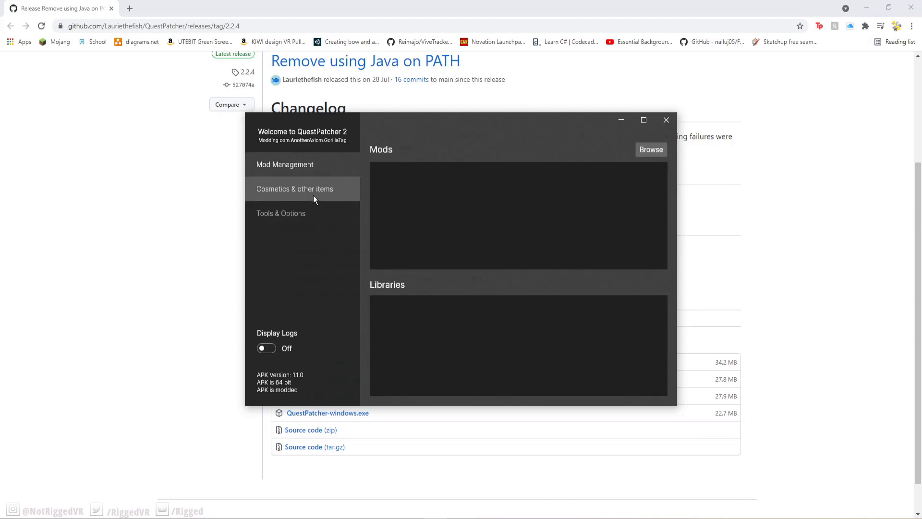
left_click(294, 188)
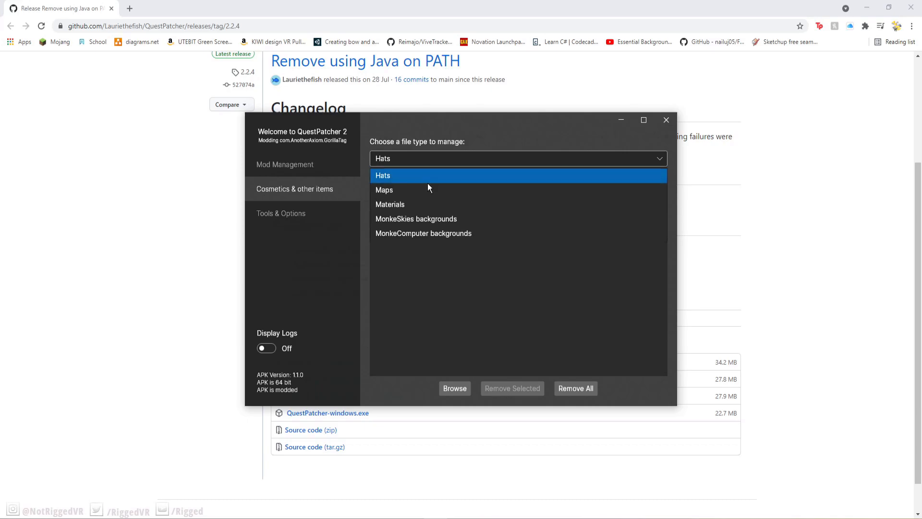
left_click(384, 189)
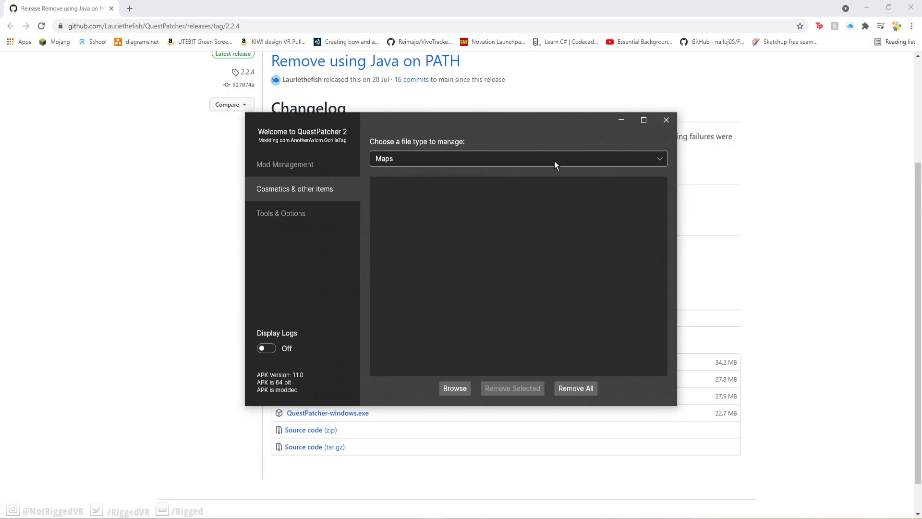
left_click(518, 158)
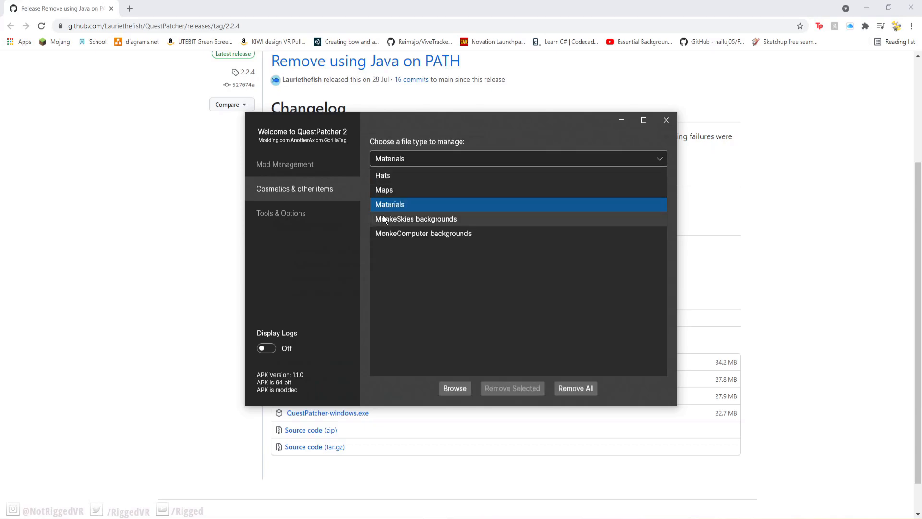
left_click(416, 219)
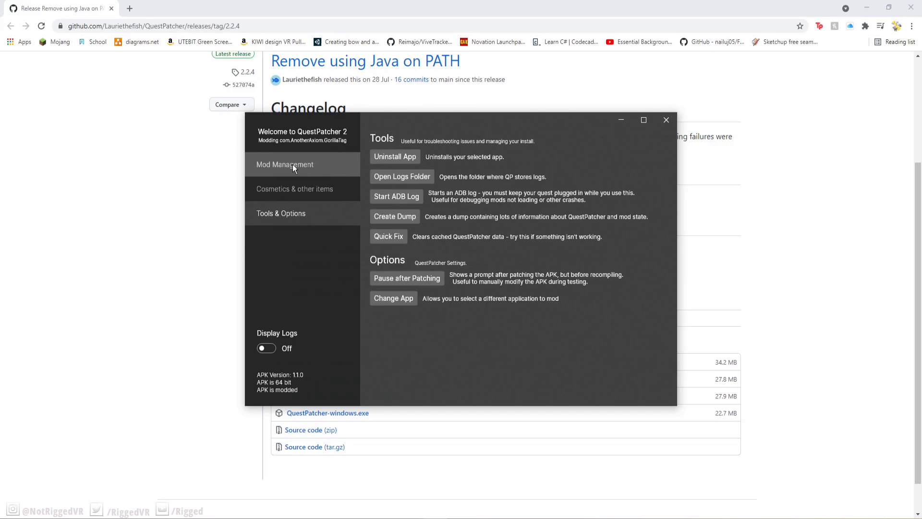
left_click(284, 164)
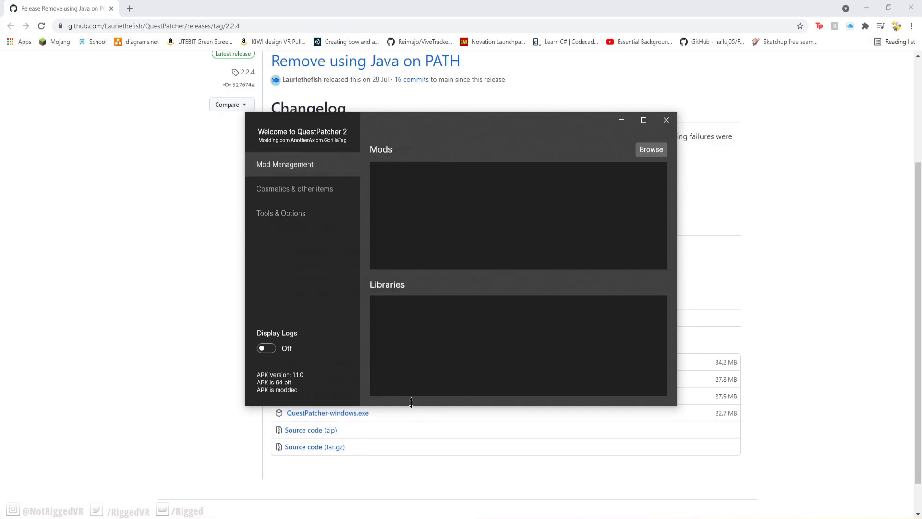
mouse_move(432, 396)
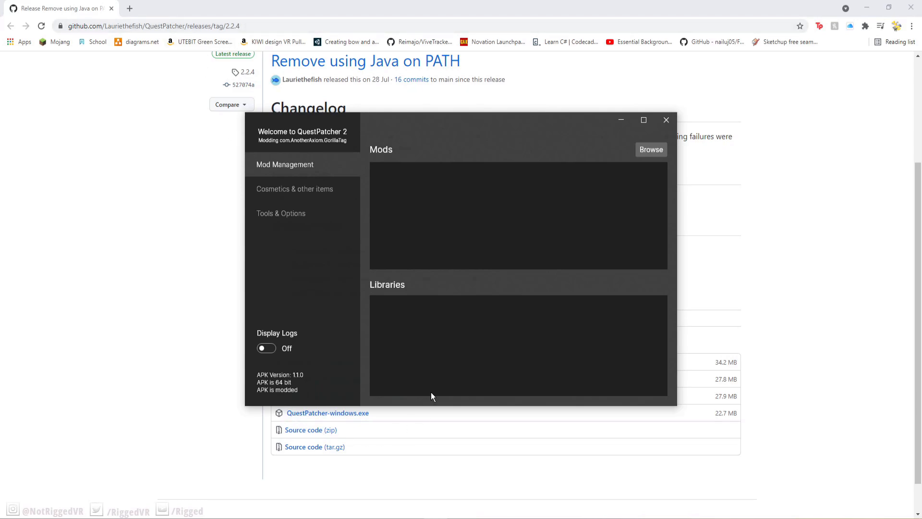
mouse_move(398, 369)
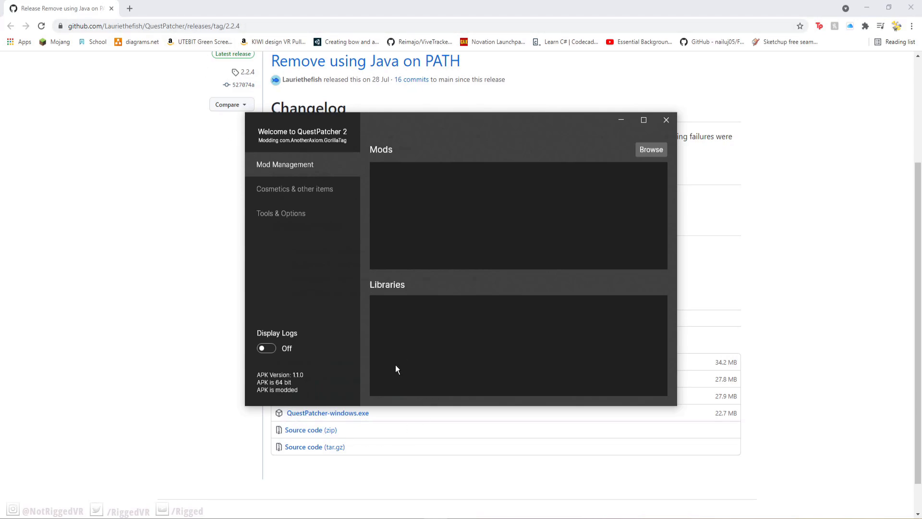
mouse_move(385, 377)
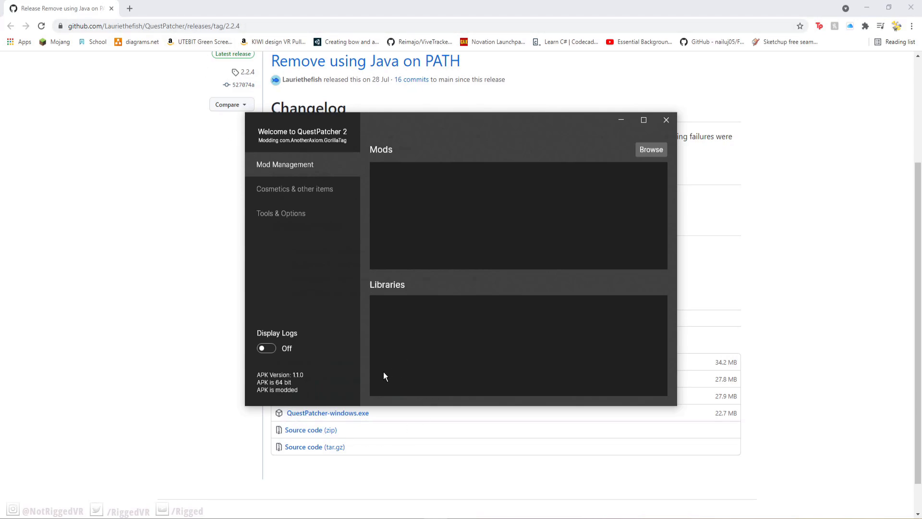
mouse_move(281, 404)
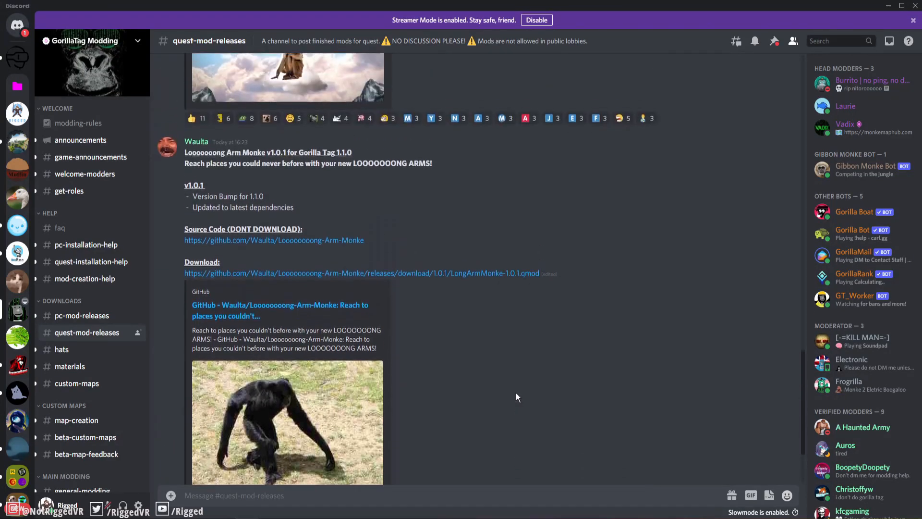
- Scroll #quest-mod-releases to find the MonkeComputer 1.6.2 post
scroll("up", 3)
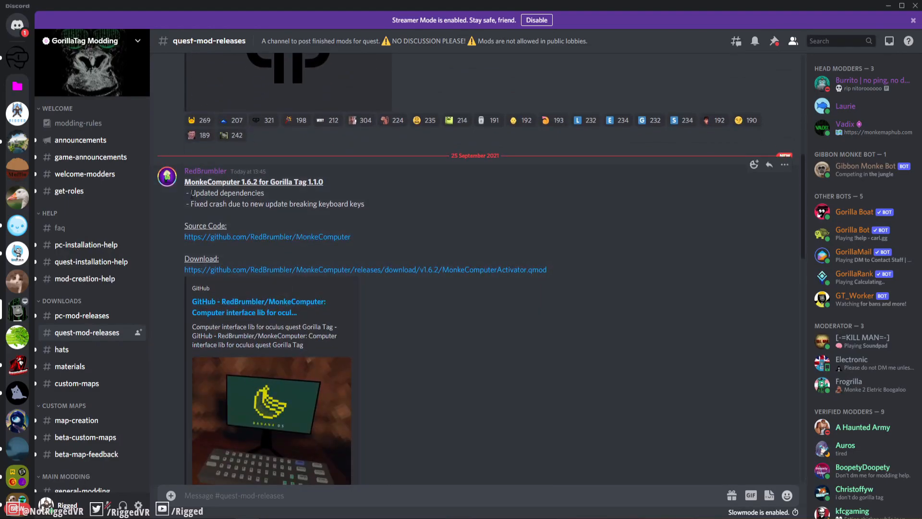
scroll("down", 3)
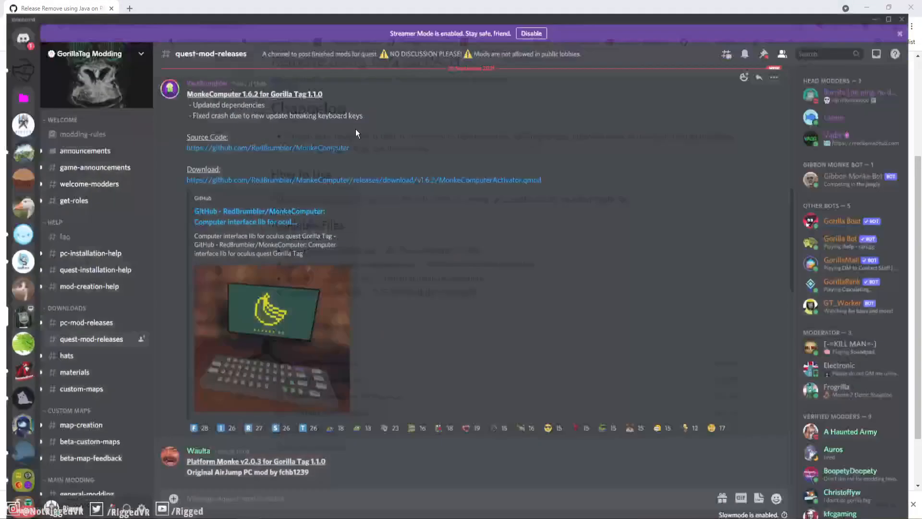
- View the MonkeComputer GitHub releases and bring the QuestPatcher window back to front
left_click(245, 217)
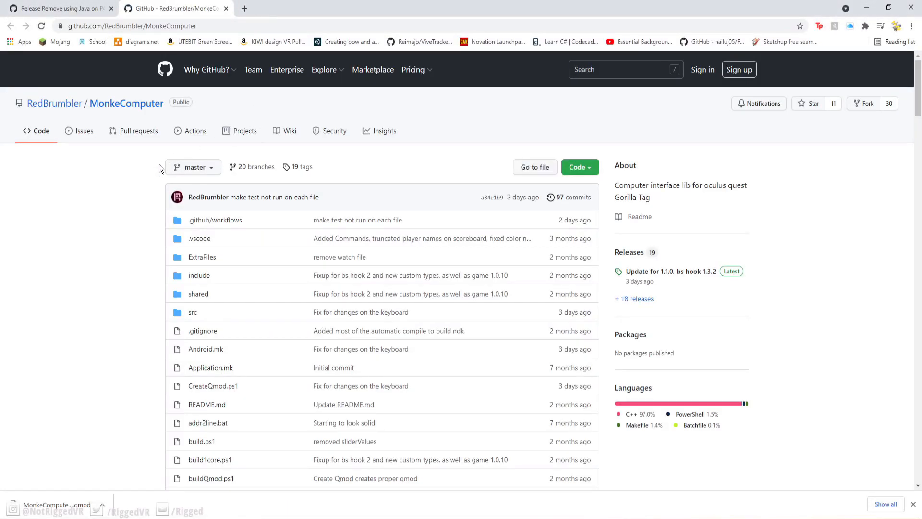
mouse_move(67, 174)
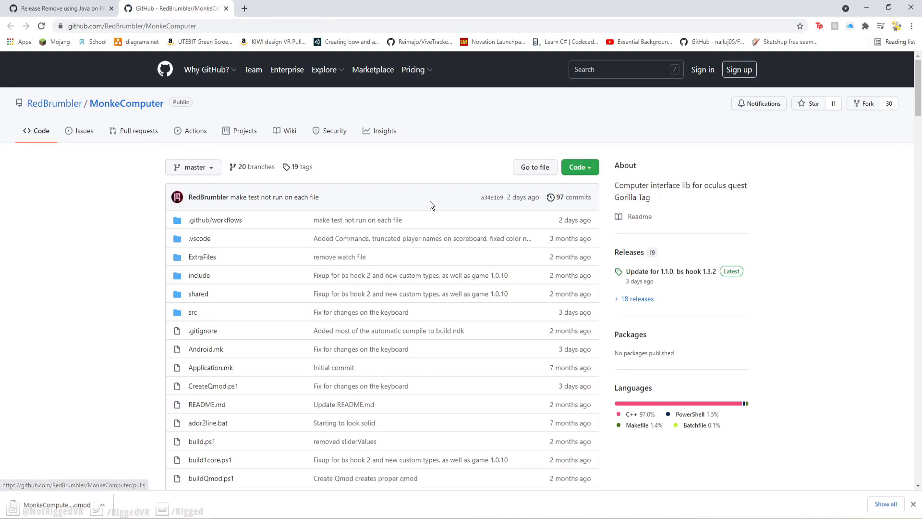
left_click(630, 252)
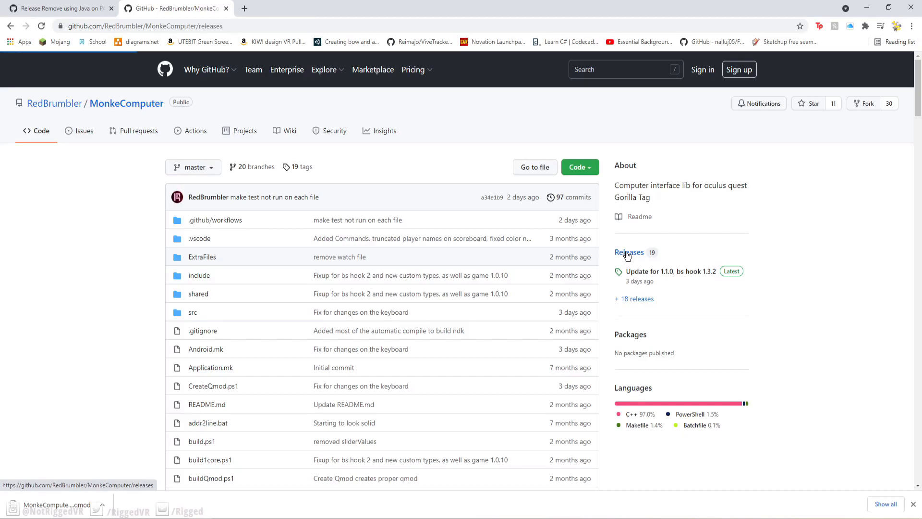
left_click(629, 252)
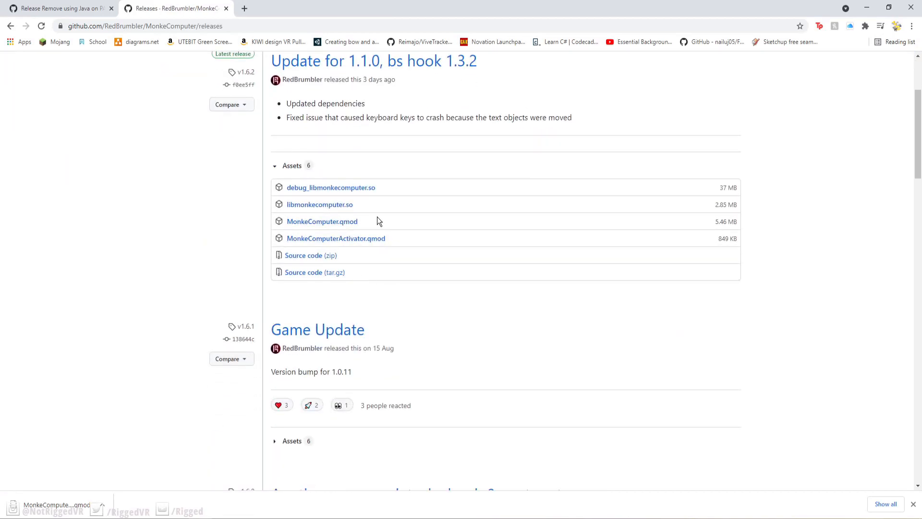
double_click(322, 221)
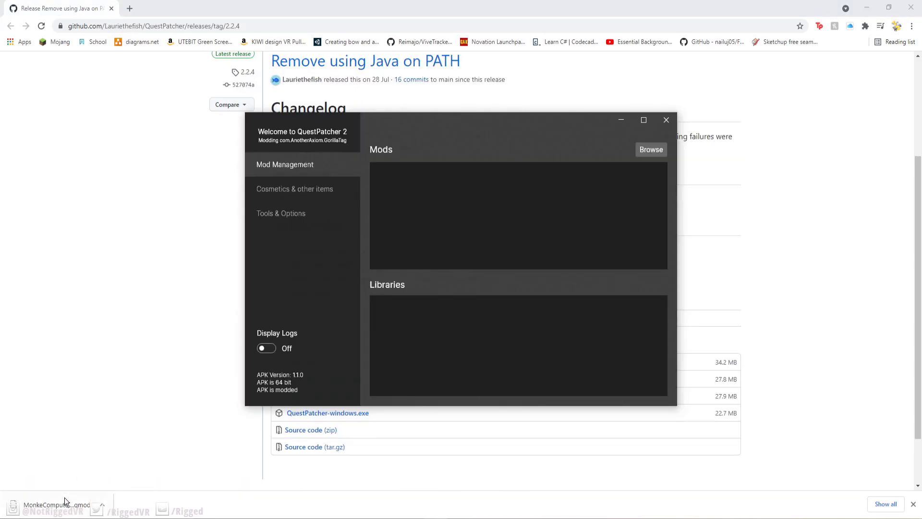
- Install MonkeComputerActivator.qmod into QuestPatcher, adding Monke Computer and Monke Codegen libraries
left_click(667, 119)
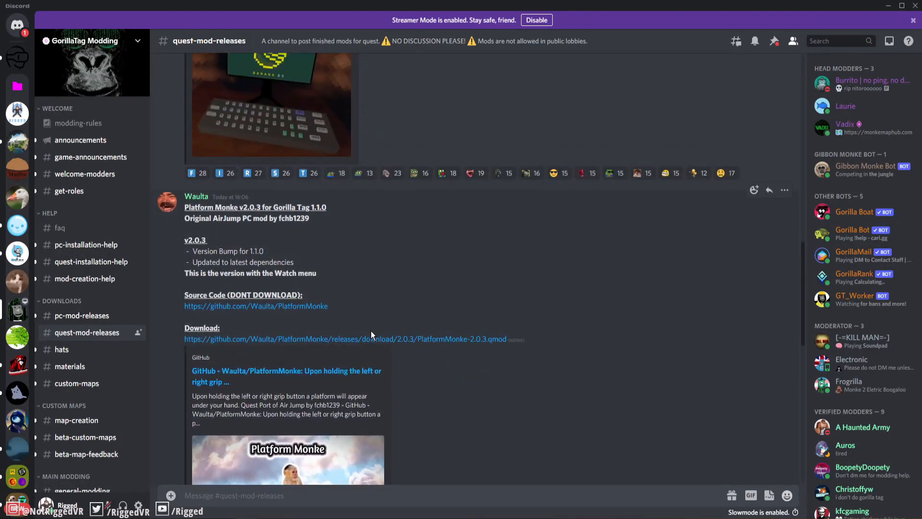
- Browse more release posts, confirm the three Monke mods are enabled, and close QuestPatcher
scroll("down", 3)
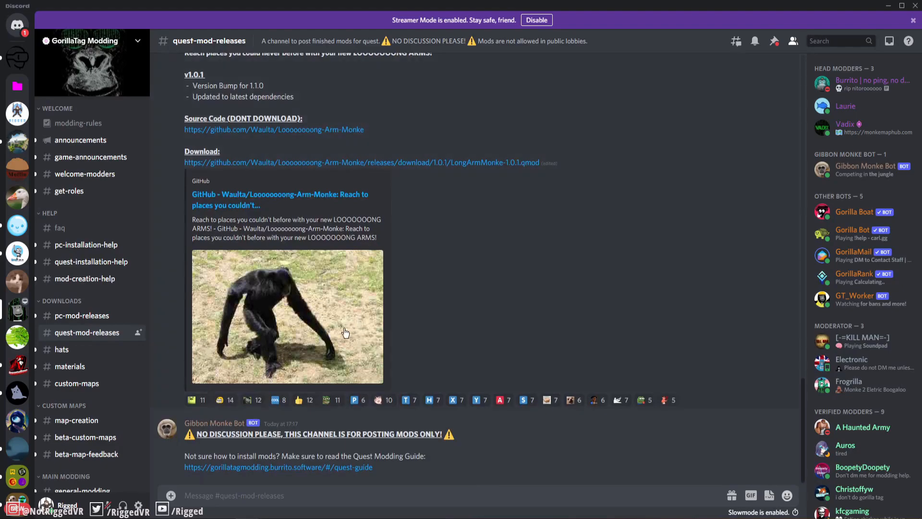
mouse_move(323, 360)
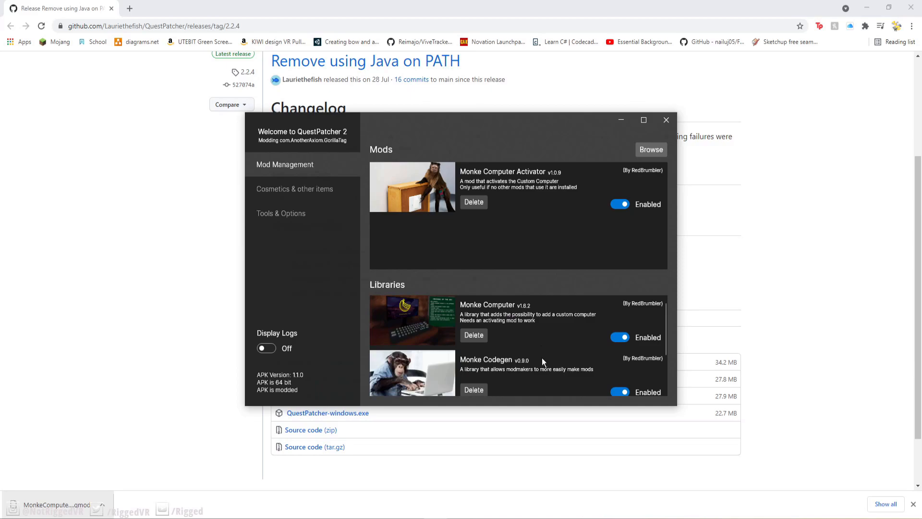
left_click(667, 119)
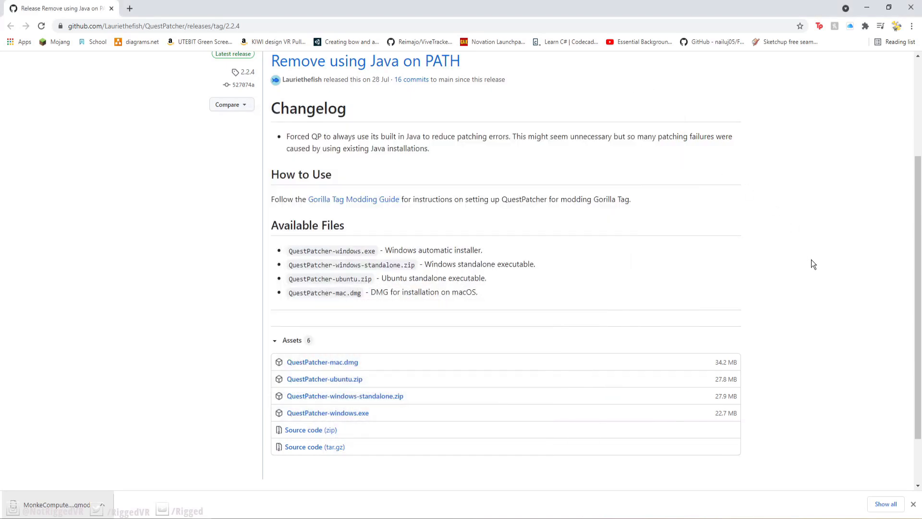